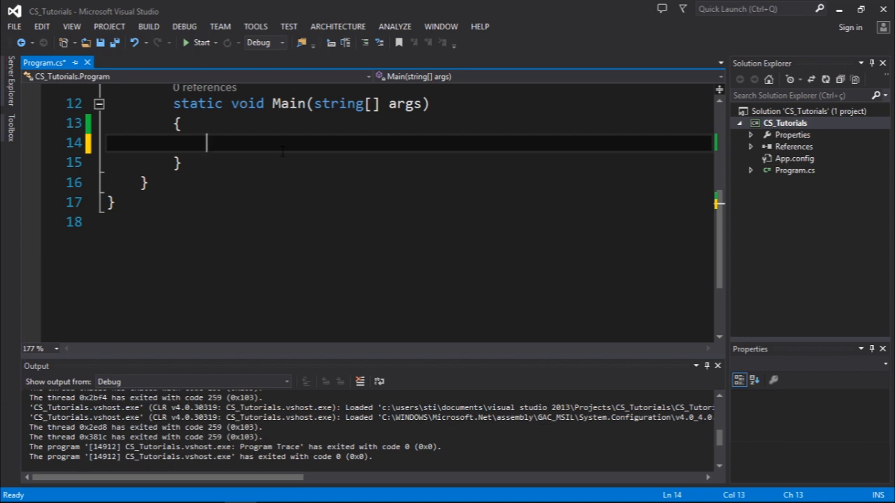
# Declare StreamReader reader opening "file.txt" in Main, with Console.ReadKey() below.
pyautogui.write('str')
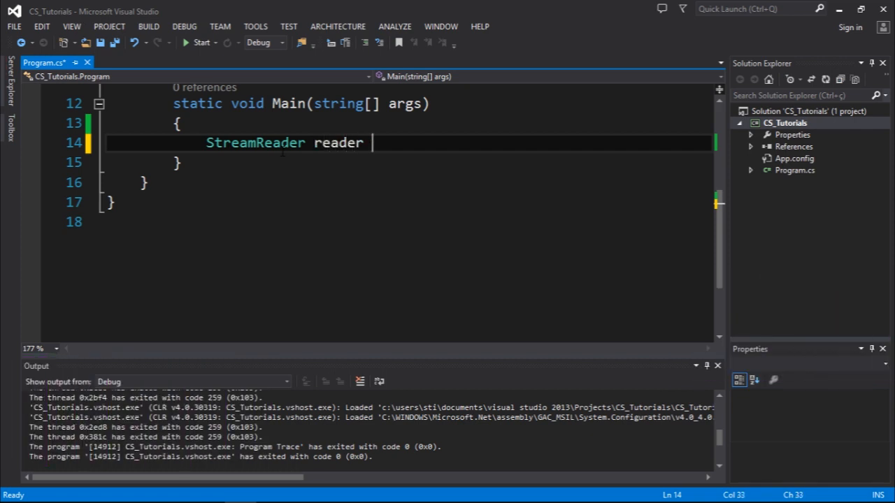
pyautogui.write('= new')
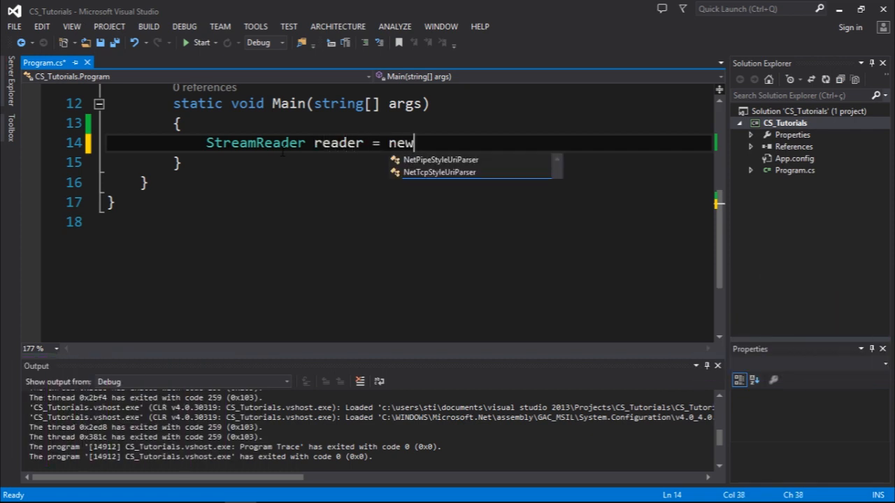
pyautogui.write('StreamReader()')
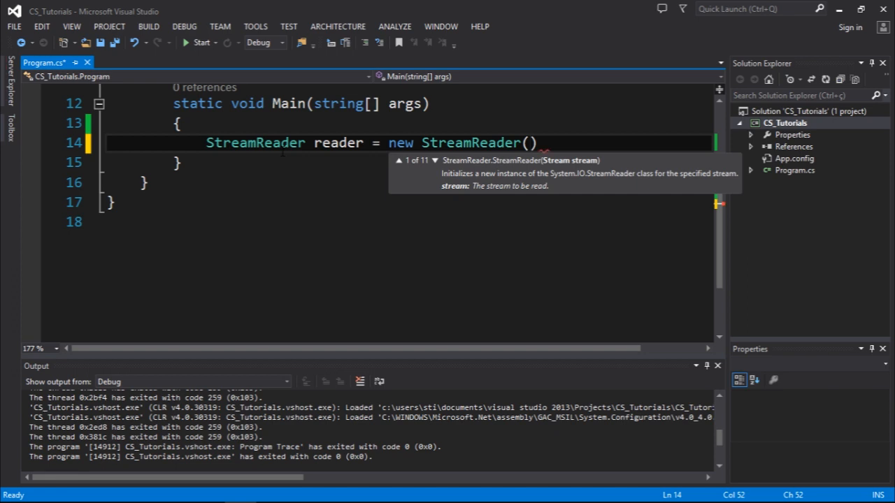
pyautogui.write('"file."')
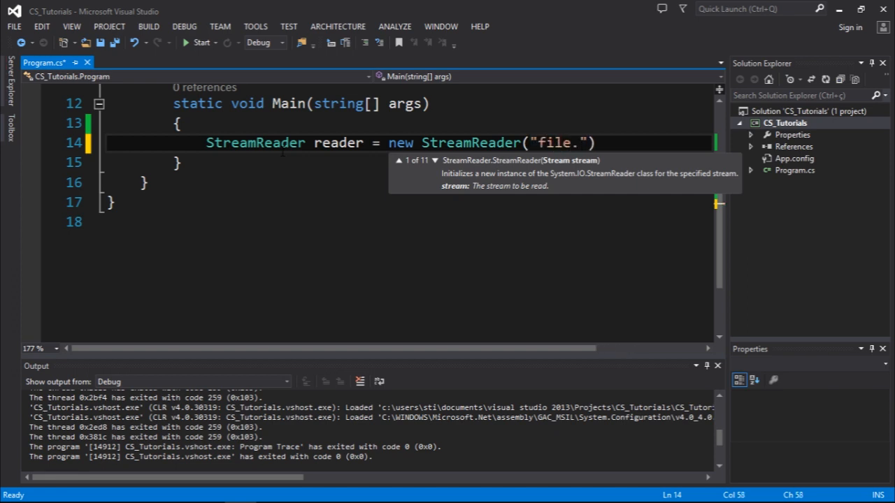
pyautogui.write('txt')
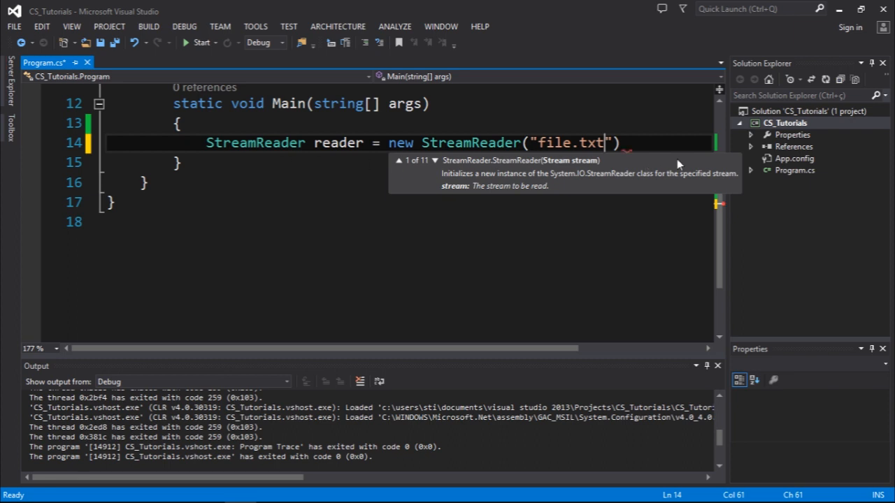
pyautogui.press('Enter')
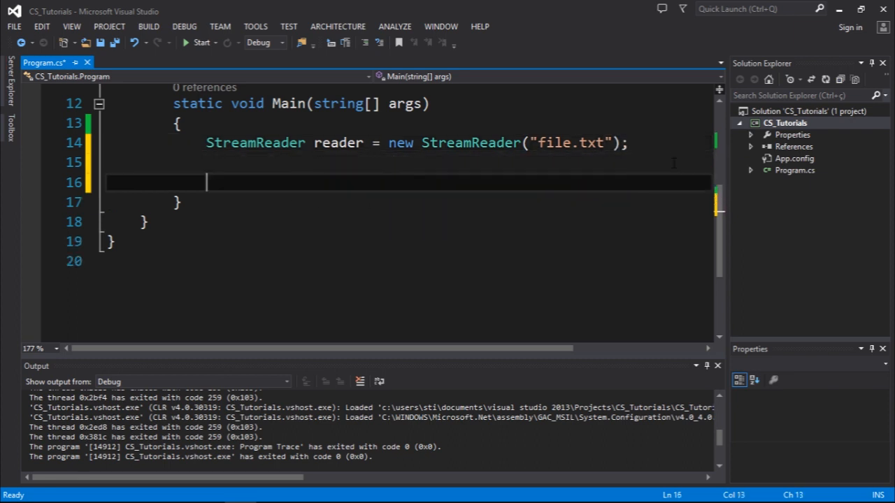
pyautogui.write('Console.re')
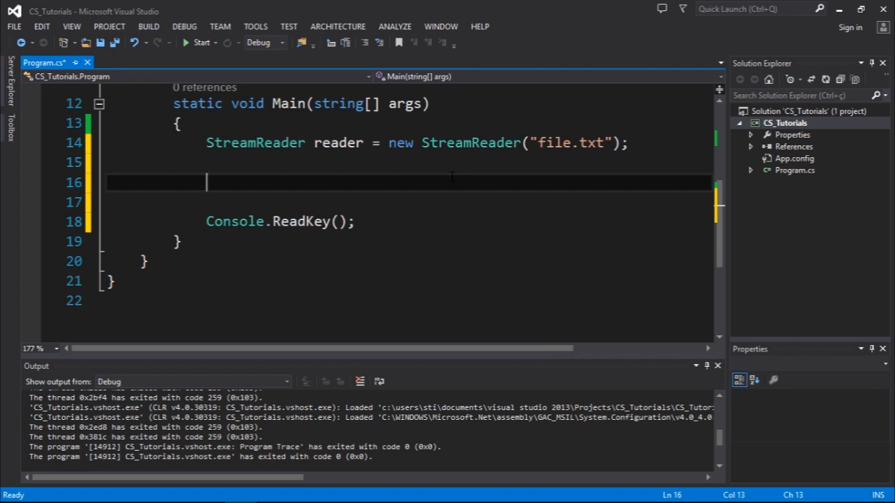
# Store reader.ReadToEnd() in string content, print it with Console.WriteLine, and start the build.
pyautogui.write('string content = reader.read')
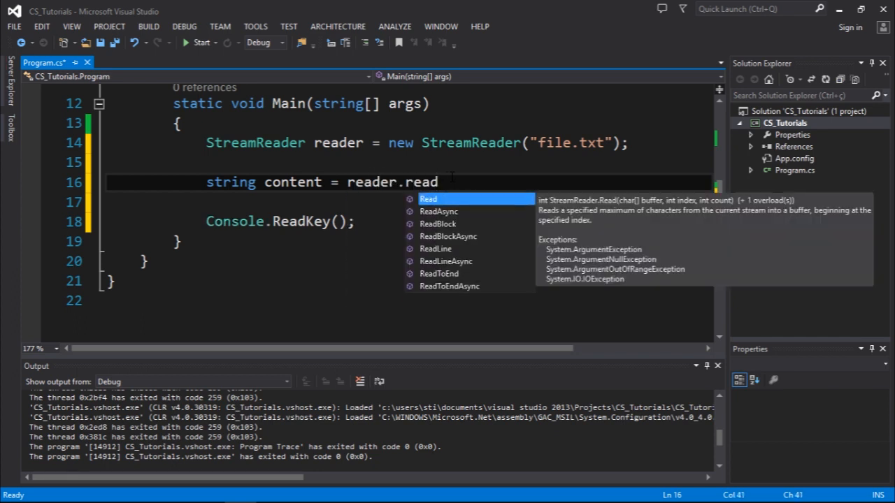
pyautogui.write('ToEnd();')
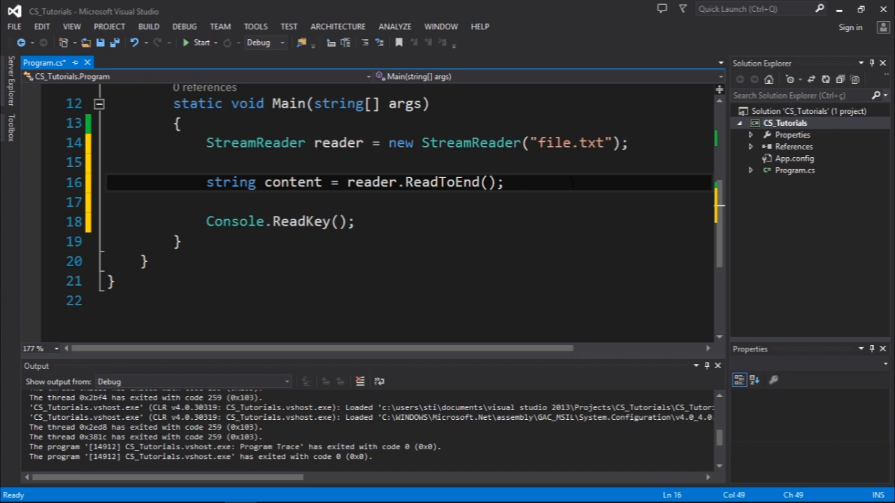
pyautogui.write('Console.w')
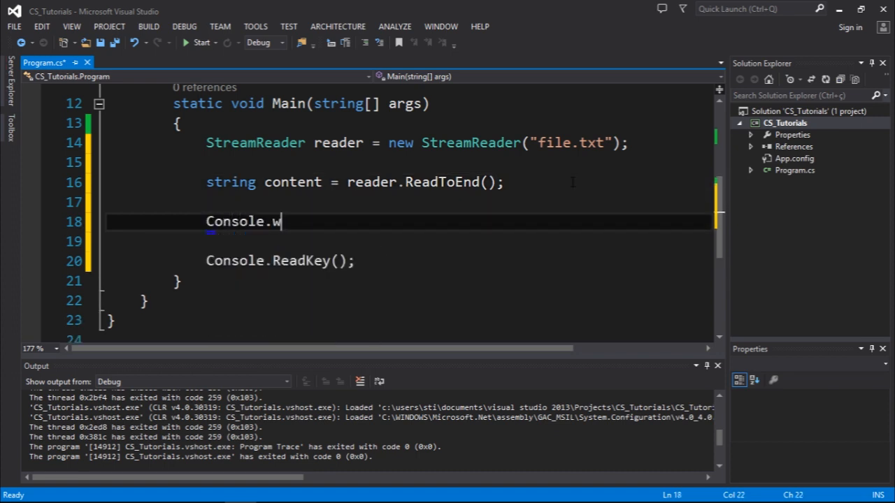
pyautogui.write('riteLine(')
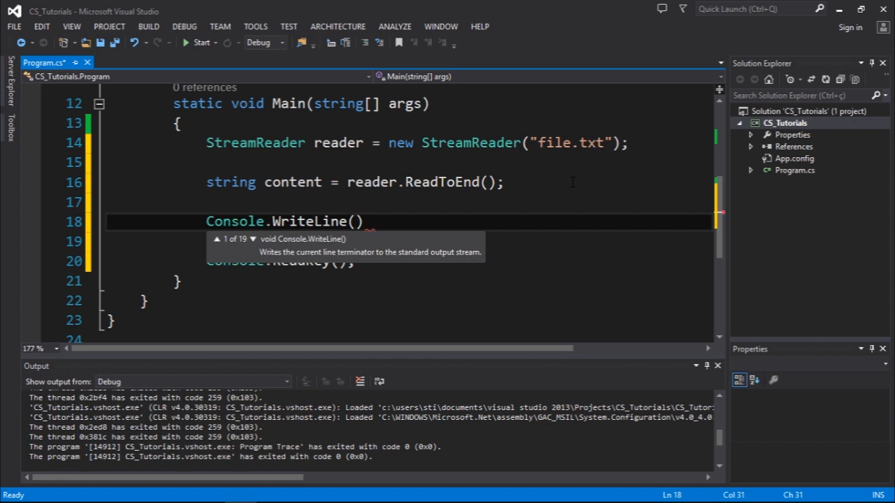
pyautogui.write('content')
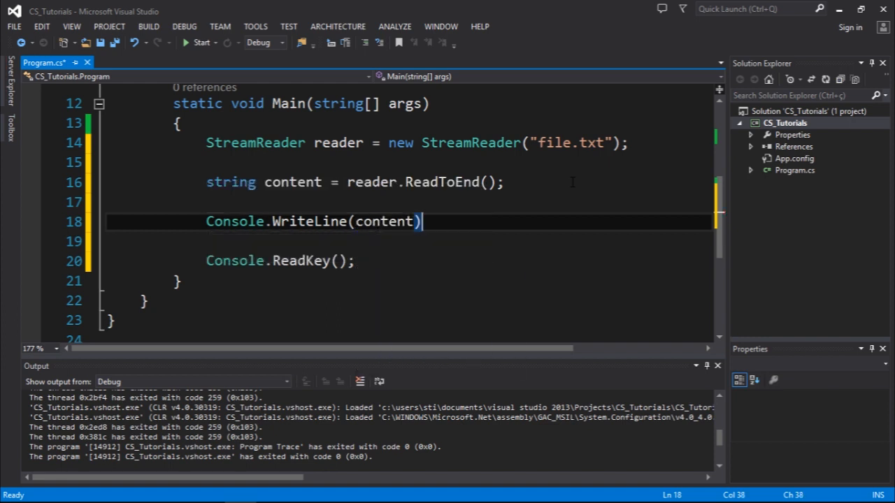
pyautogui.write(';')
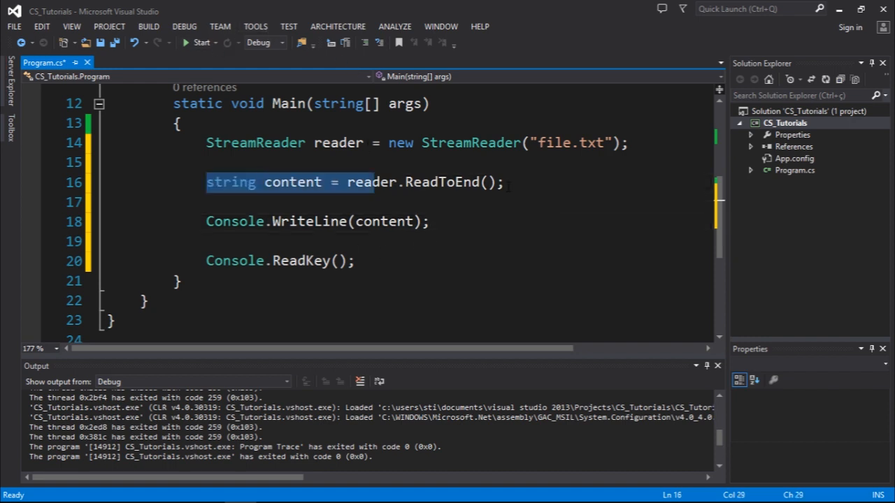
pyautogui.click(505, 183)
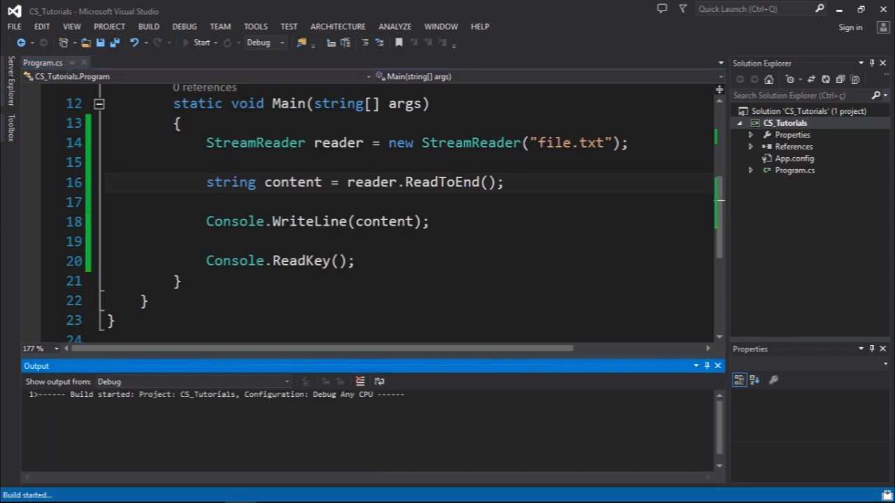
# Run the program and check that the console shows "This is a text".
pyautogui.click(202, 43)
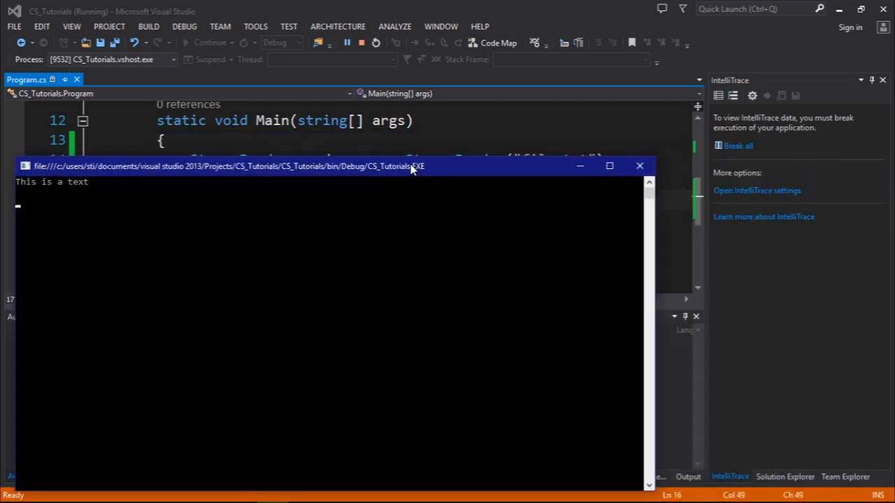
pyautogui.click(639, 166)
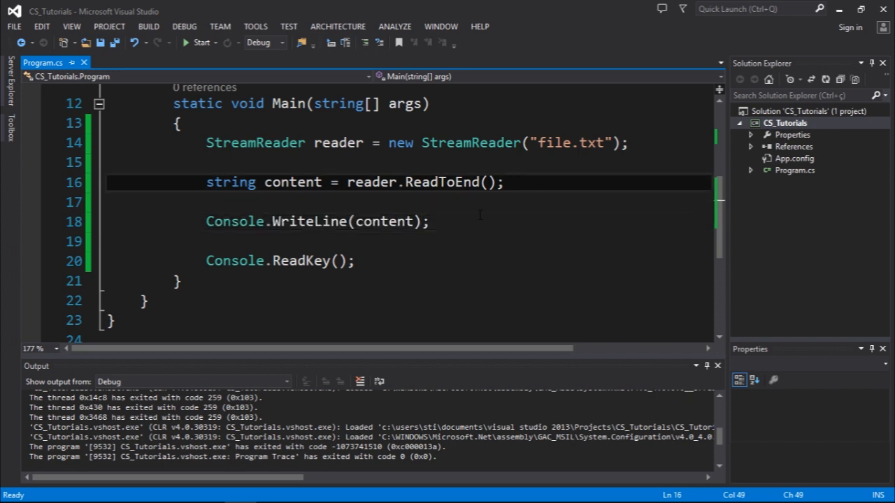
# Replace the content line with Console.WriteLine(reader.ReadLine()) and save.
pyautogui.click(430, 221)
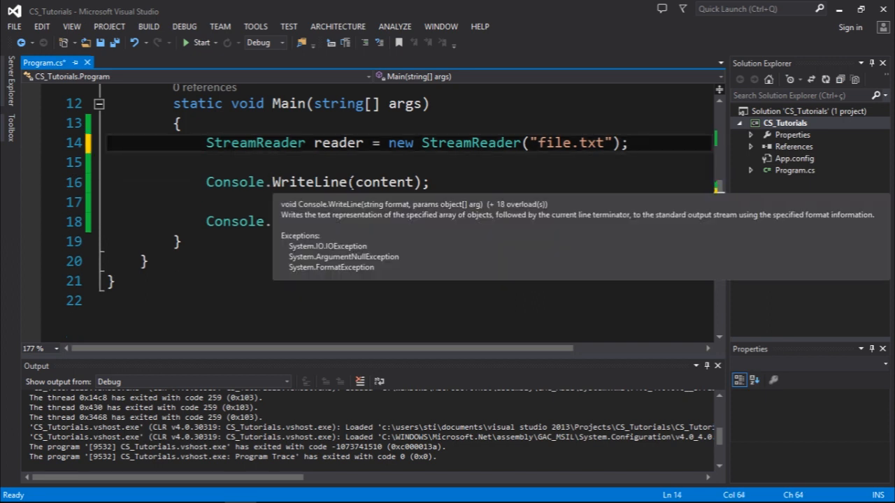
pyautogui.write('reader.re')
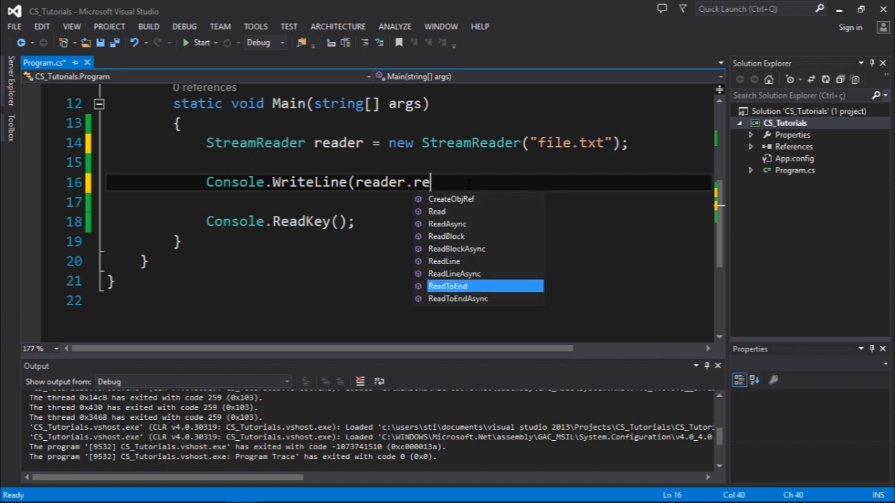
pyautogui.write('ReadLine());')
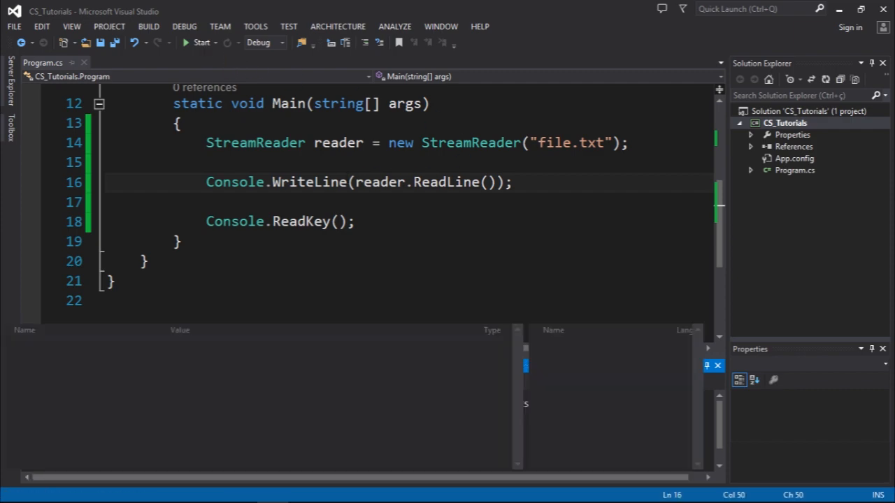
pyautogui.click(201, 42)
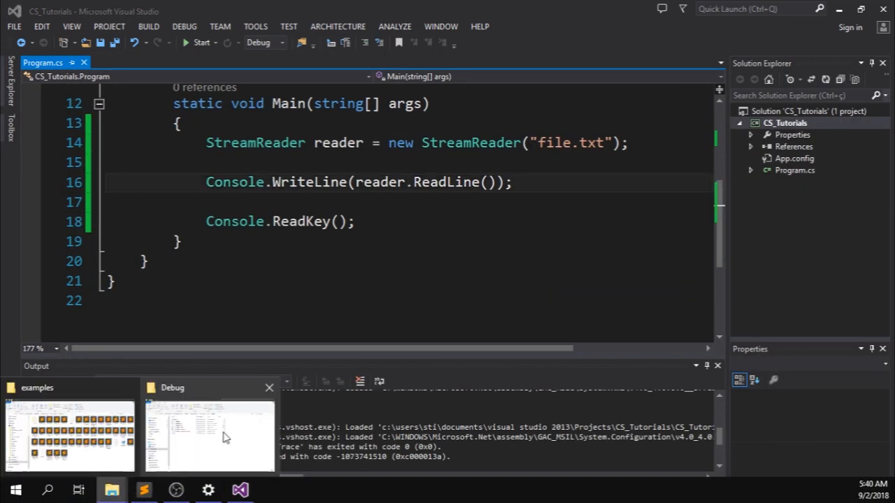
# Open file.txt in Notepad and add a second line, "this is another line".
pyautogui.rightClick(198, 238)
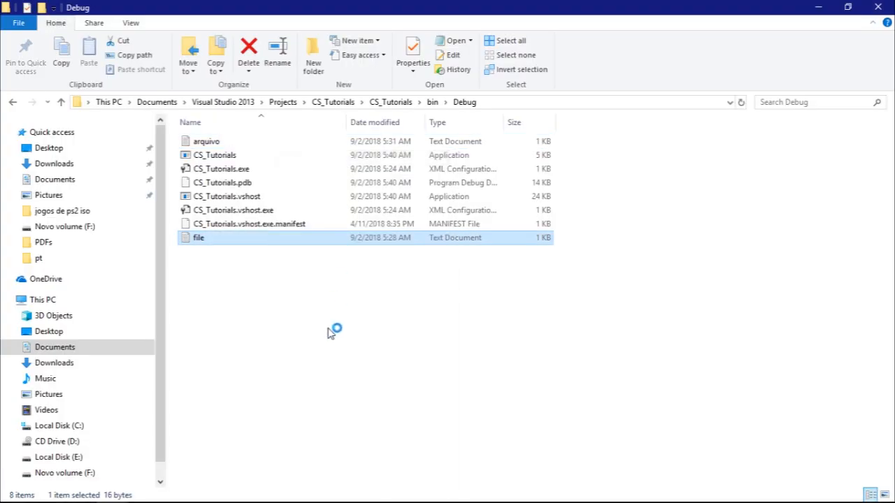
pyautogui.doubleClick(198, 238)
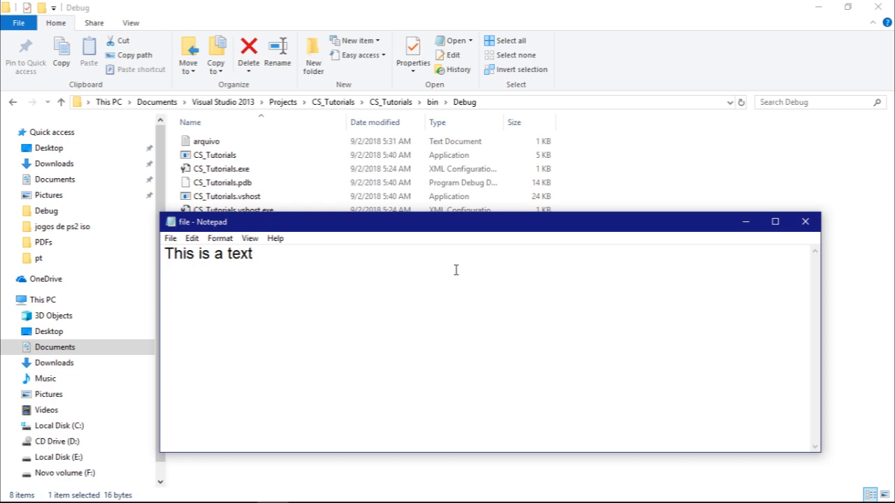
pyautogui.write('this is another')
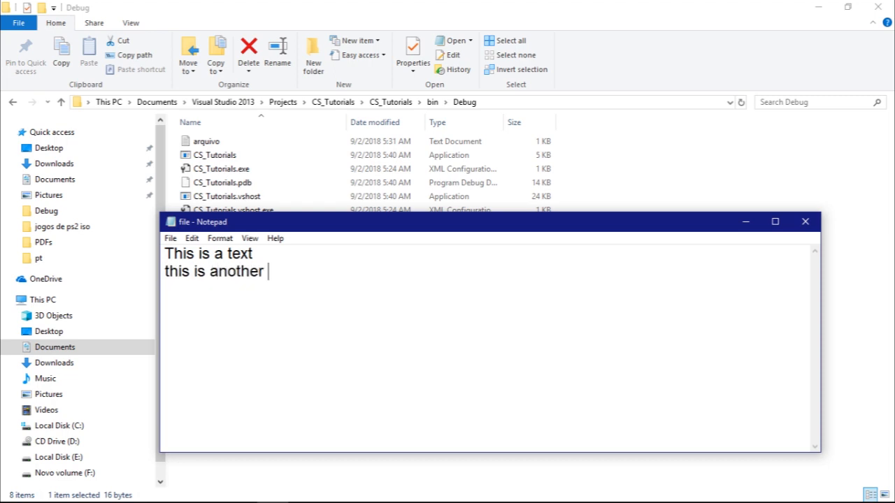
pyautogui.write('line')
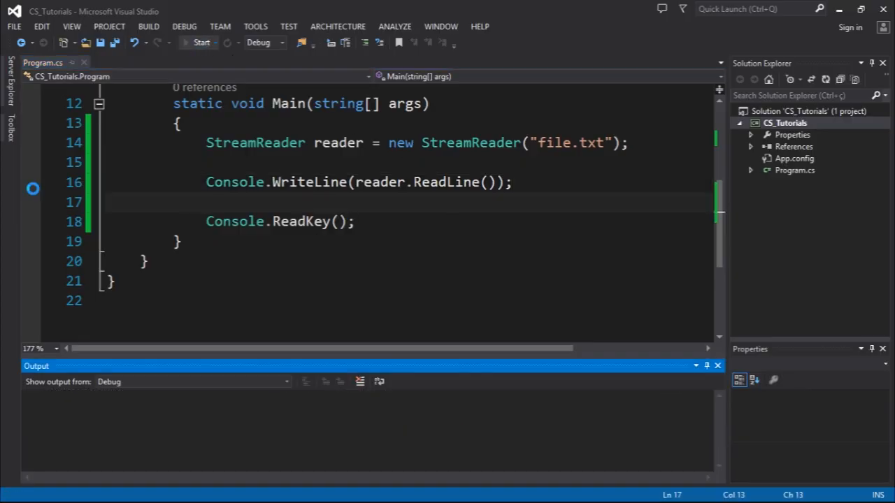
# Run the ReadLine version again, then delete the Console.WriteLine line.
pyautogui.click(201, 43)
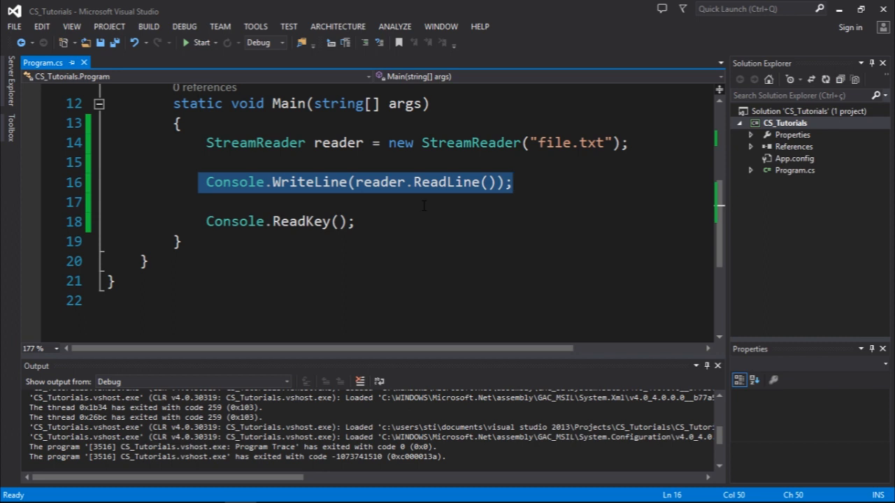
pyautogui.press('Delete')
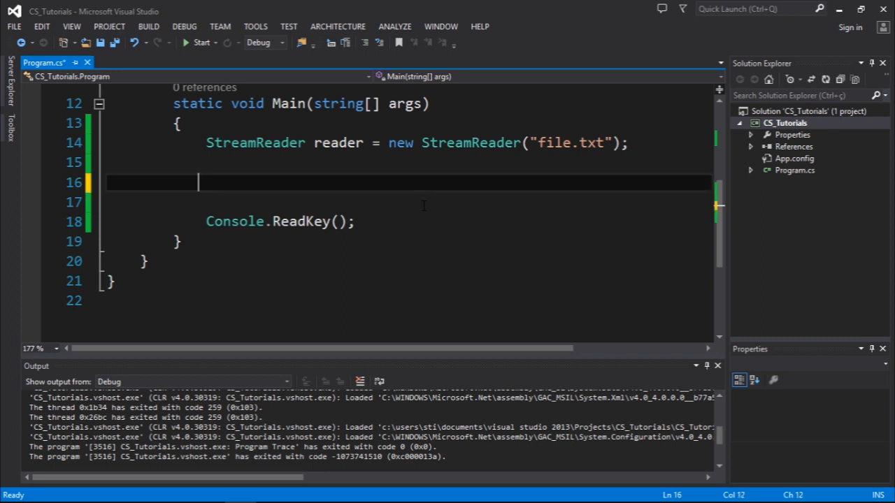
# Write a while loop on reader.ReadLine() != null that stores each line and prints it.
pyautogui.write('while(sr')
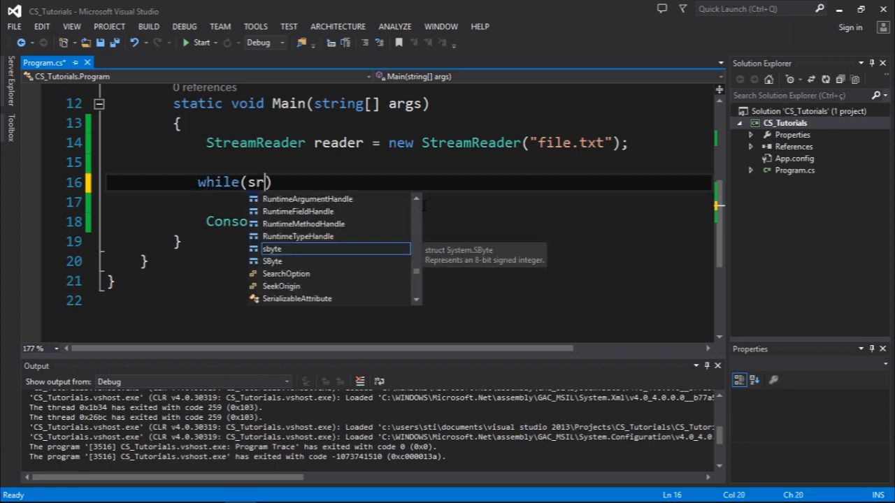
pyautogui.press('Backspace')
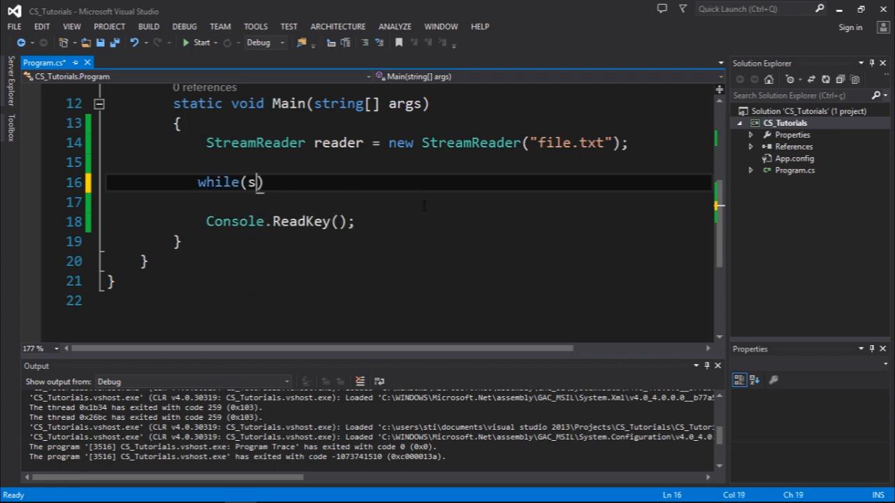
pyautogui.write('reader.')
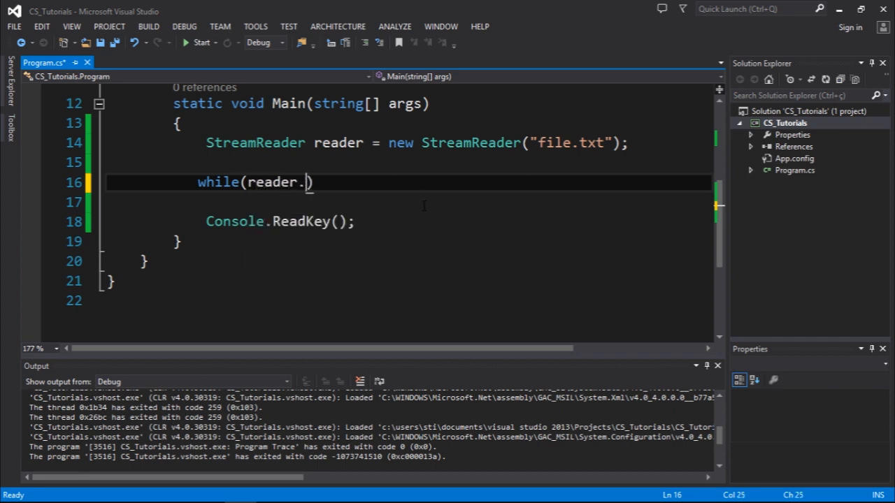
pyautogui.write('ReadLine()')
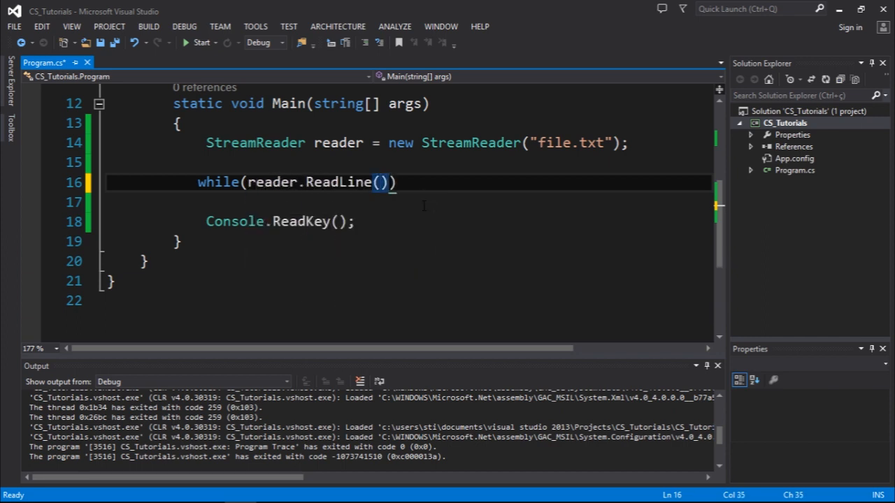
pyautogui.write('!= null')
pyautogui.write('string line =')
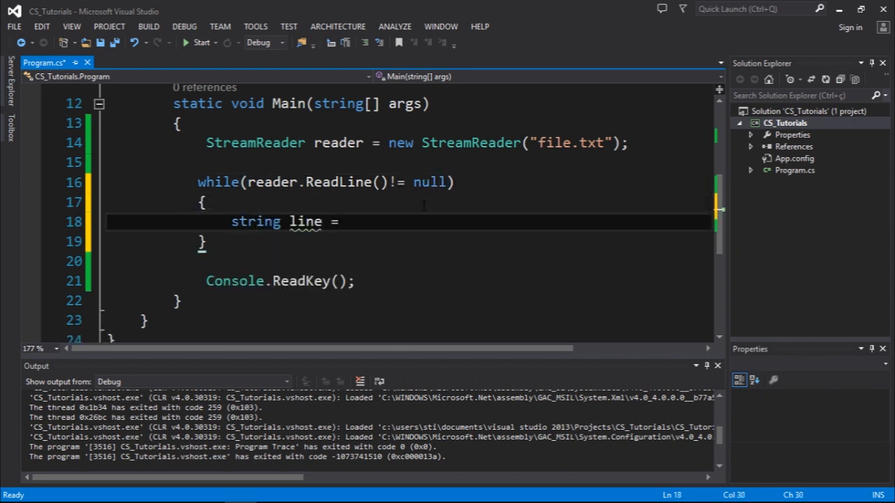
pyautogui.write('readerr.ea')
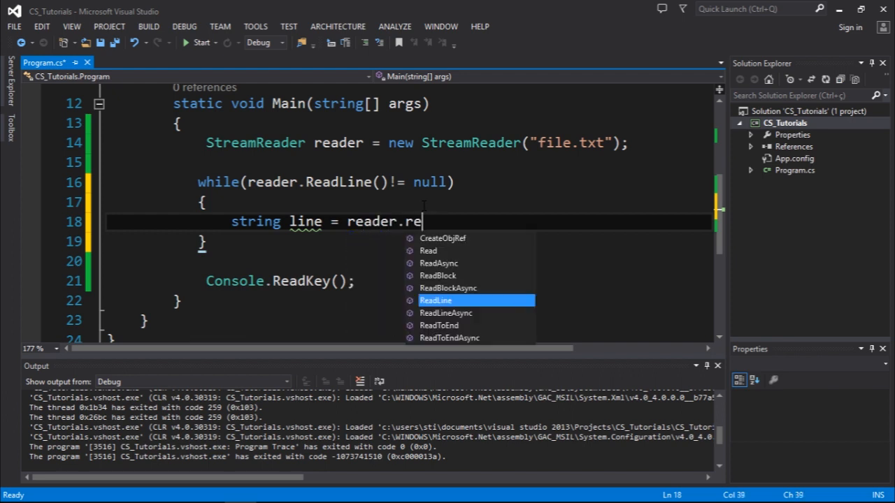
pyautogui.press('Tab')
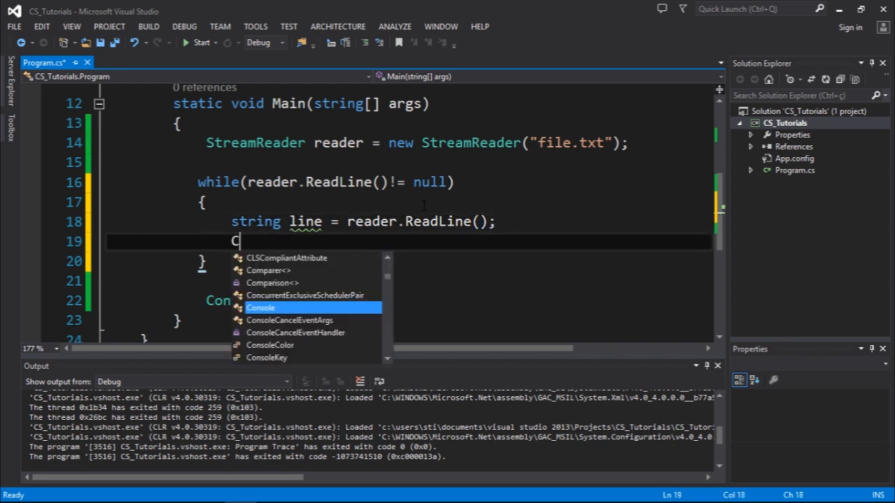
pyautogui.write('Console.WriteLine')
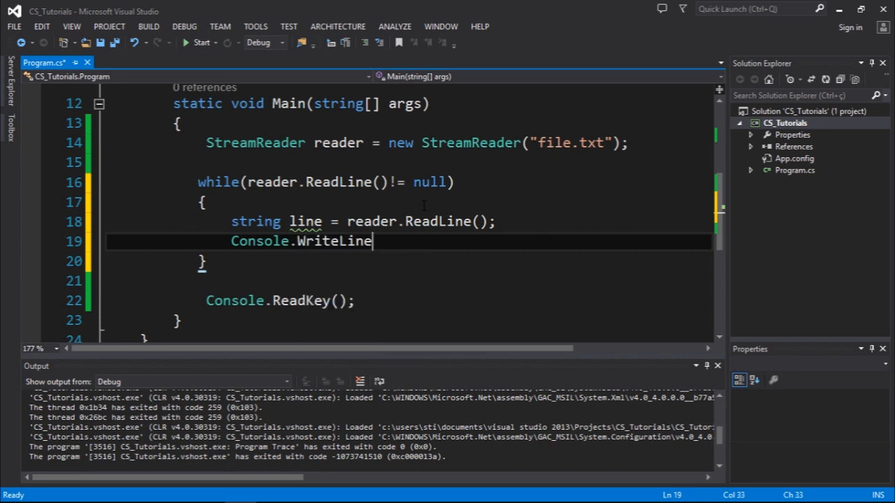
pyautogui.write('(line);')
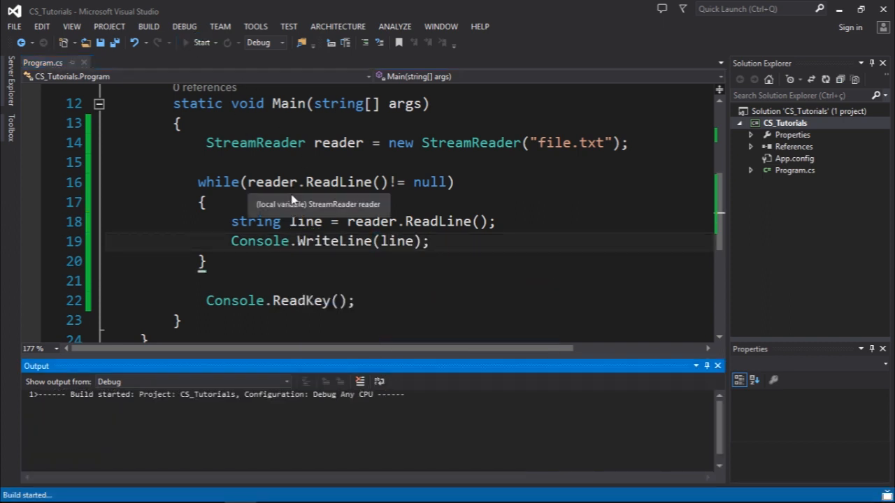
# Run the looping version, see only "this is another line", and close the console.
pyautogui.click(202, 42)
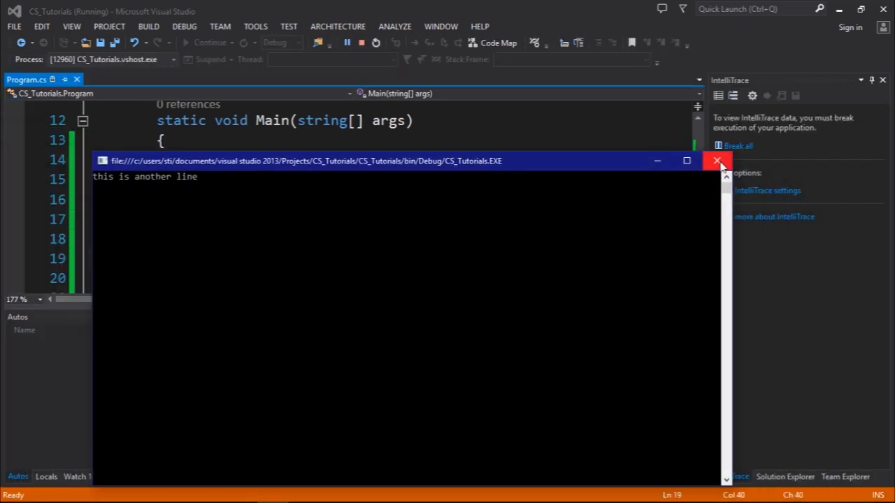
pyautogui.click(714, 161)
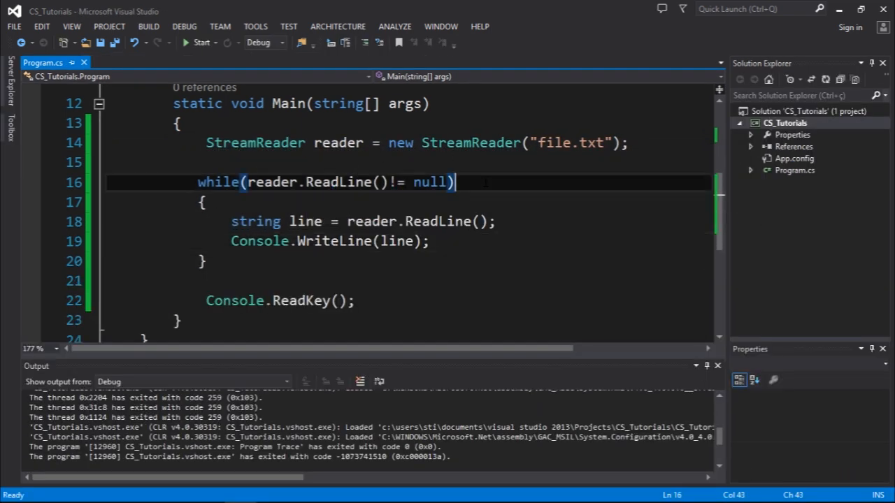
pyautogui.click(210, 162)
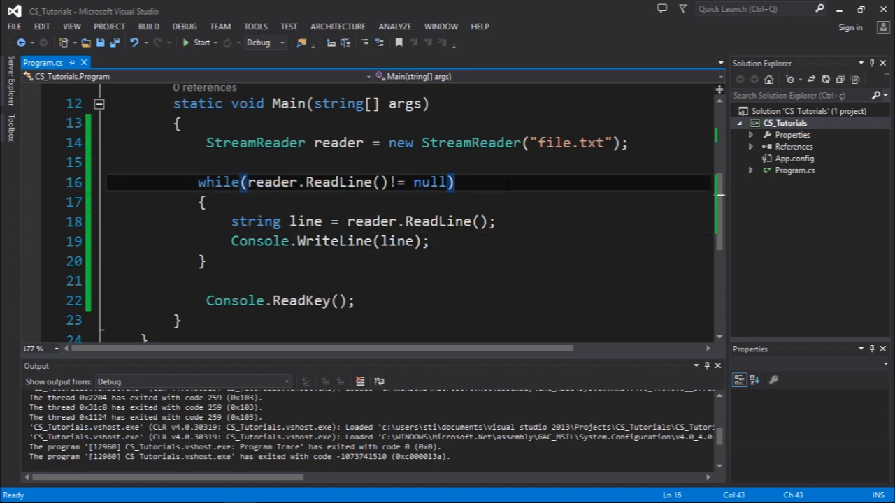
pyautogui.click(456, 183)
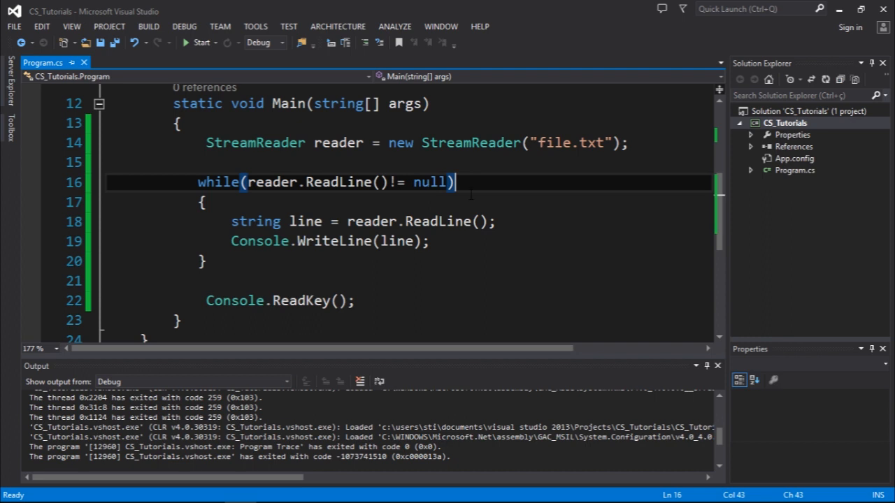
pyautogui.moveTo(302, 182); pyautogui.dragTo(394, 182)
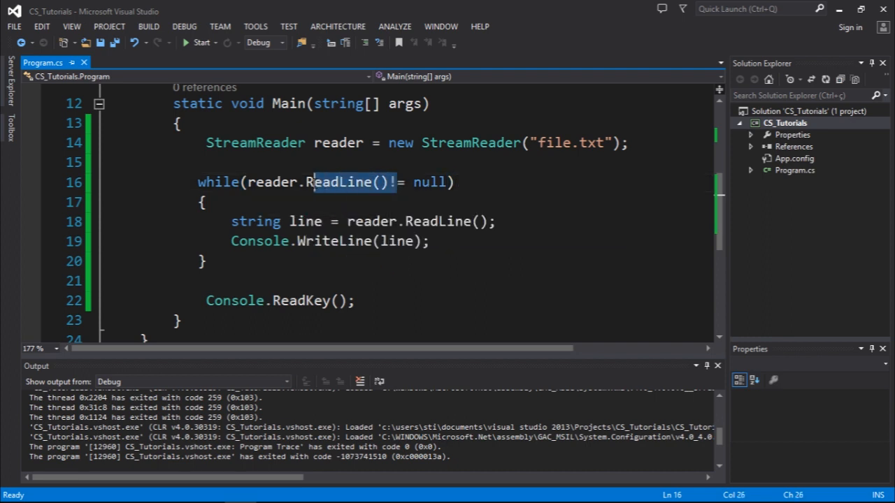
# Change the while condition to reader.Peek() >= 0.
pyautogui.press('Delete')
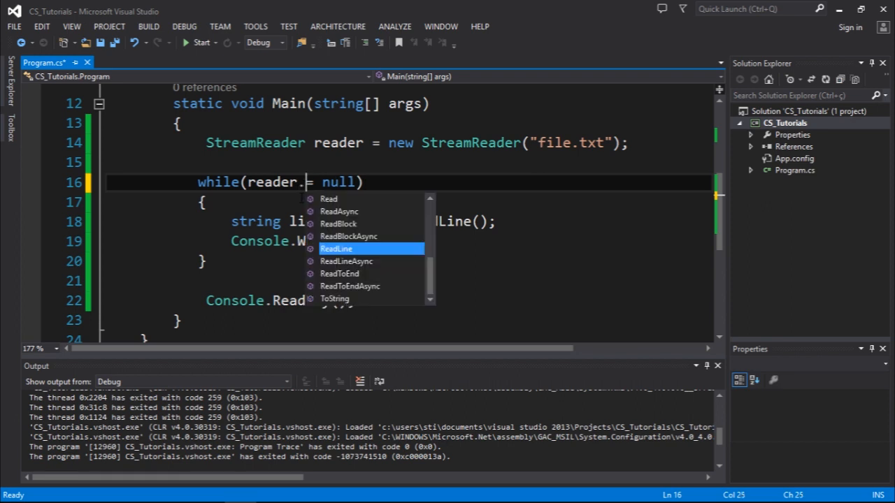
pyautogui.click(336, 299)
pyautogui.write('Peek(')
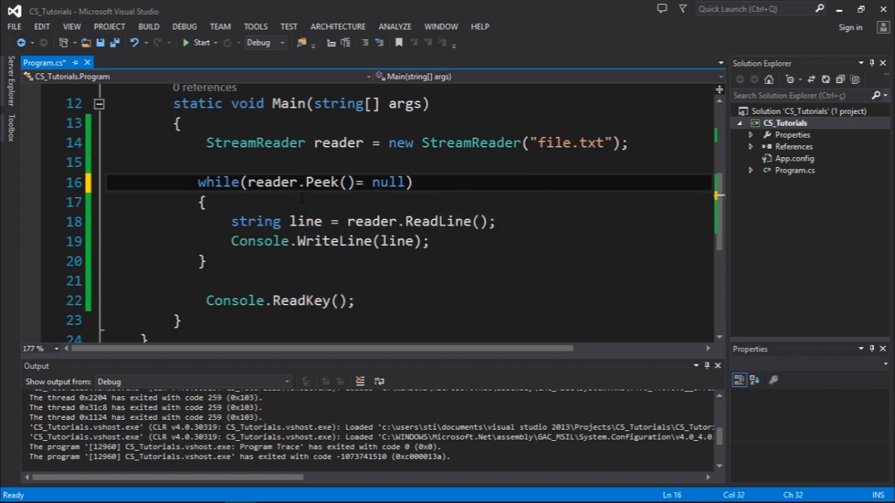
pyautogui.write('>')
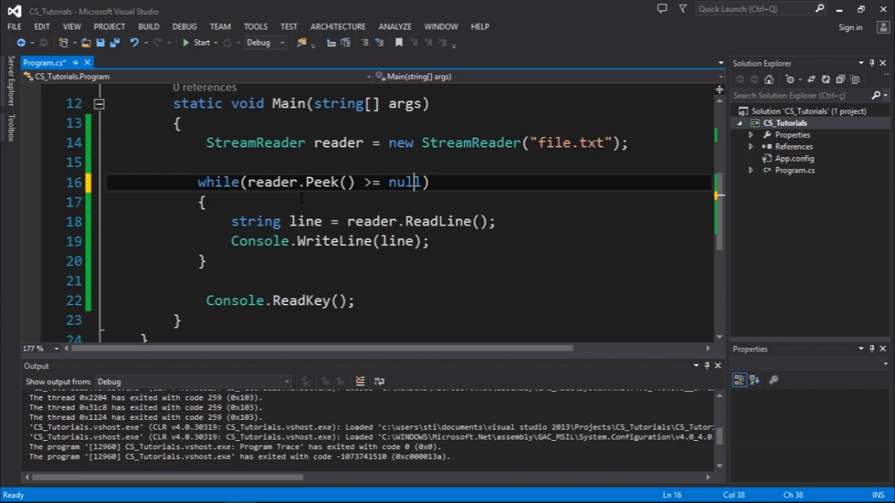
pyautogui.press('BackSpace')
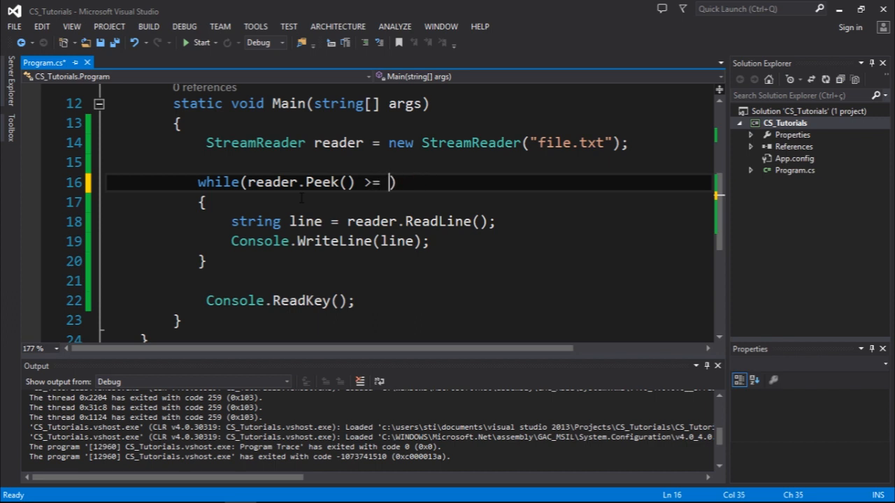
pyautogui.write('0')
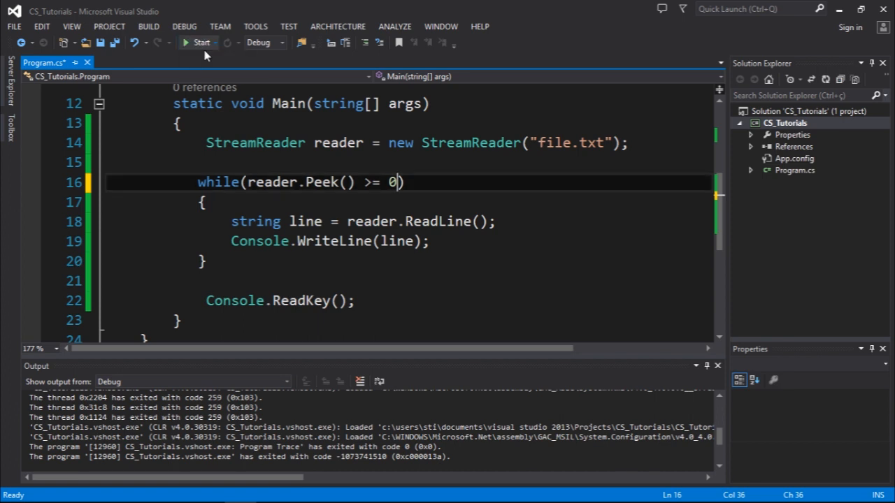
# Run the Peek version, confirm both lines are printed, and close the console.
pyautogui.click(201, 43)
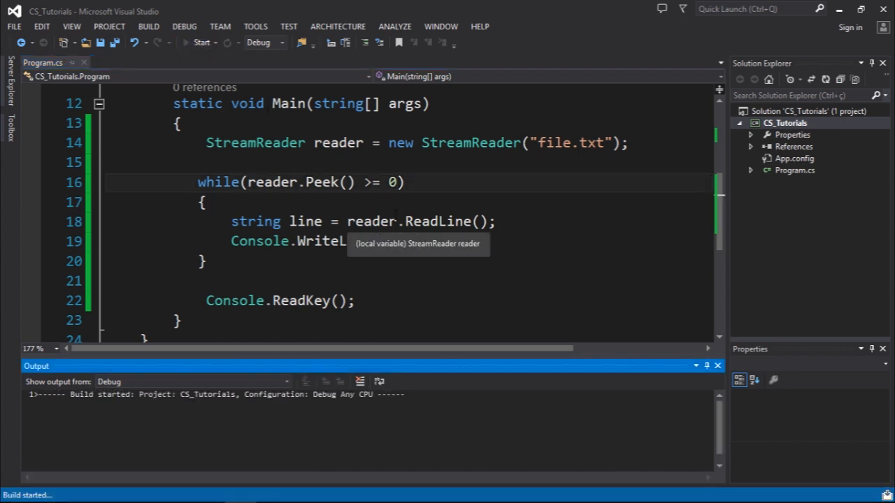
pyautogui.click(202, 43)
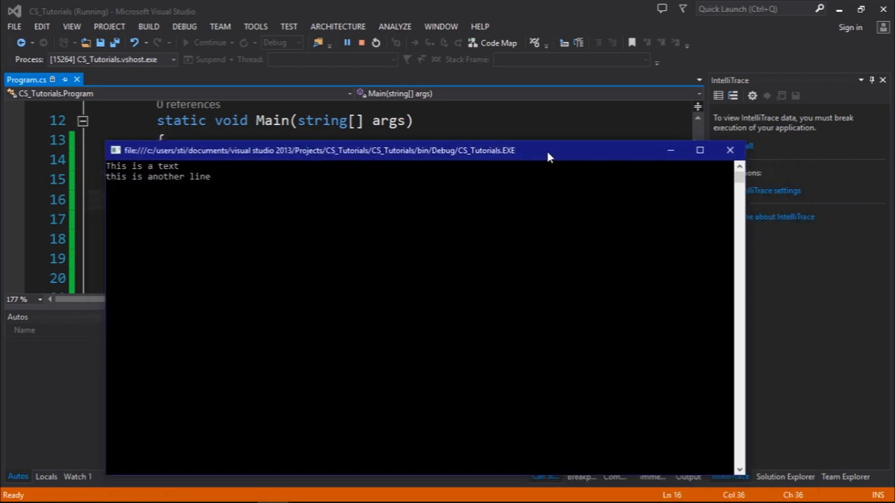
pyautogui.click(729, 150)
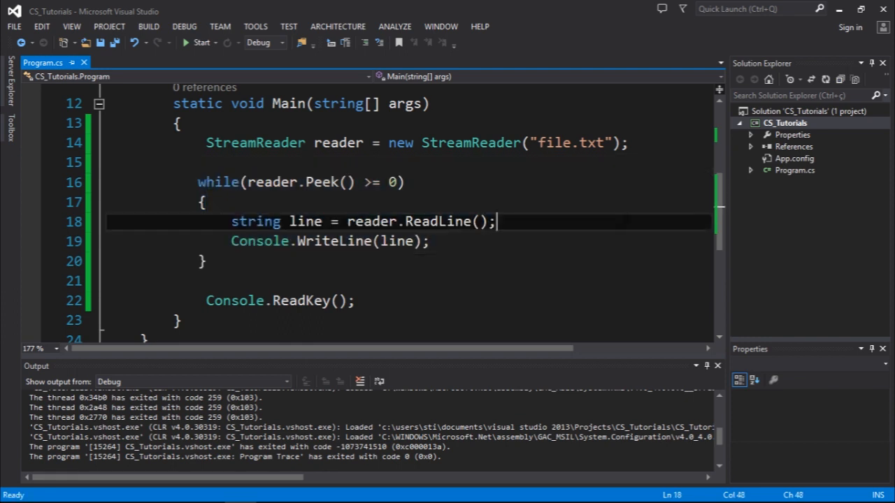
pyautogui.moveTo(145, 244)
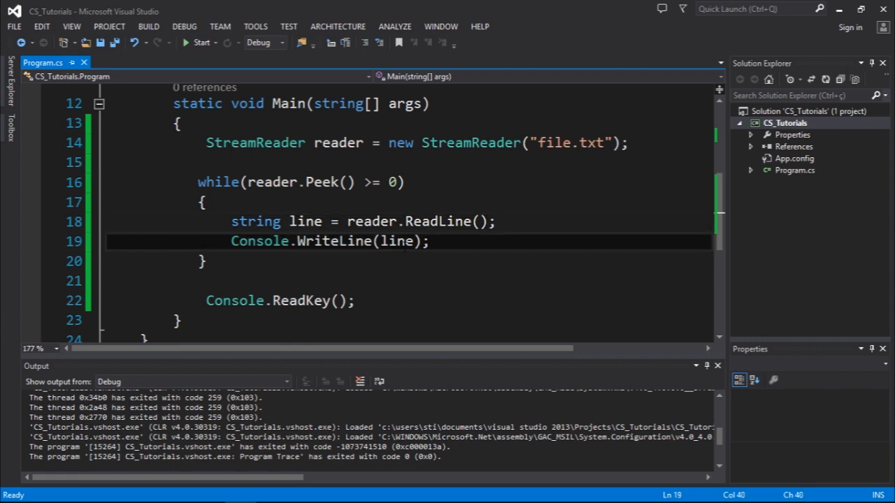
pyautogui.click(202, 261)
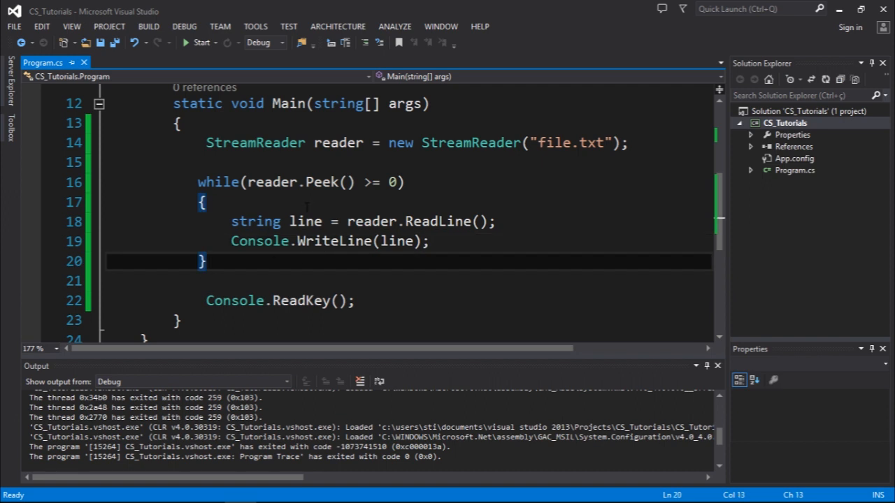